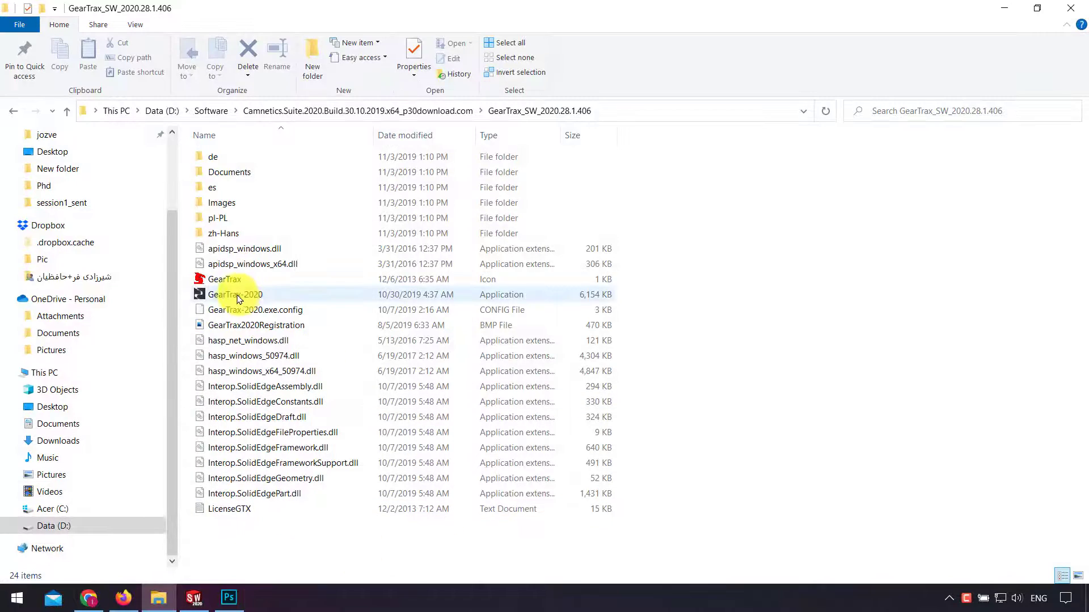
Launch GearTrax-2020 from its install folder in File Explorer
double_click(236, 295)
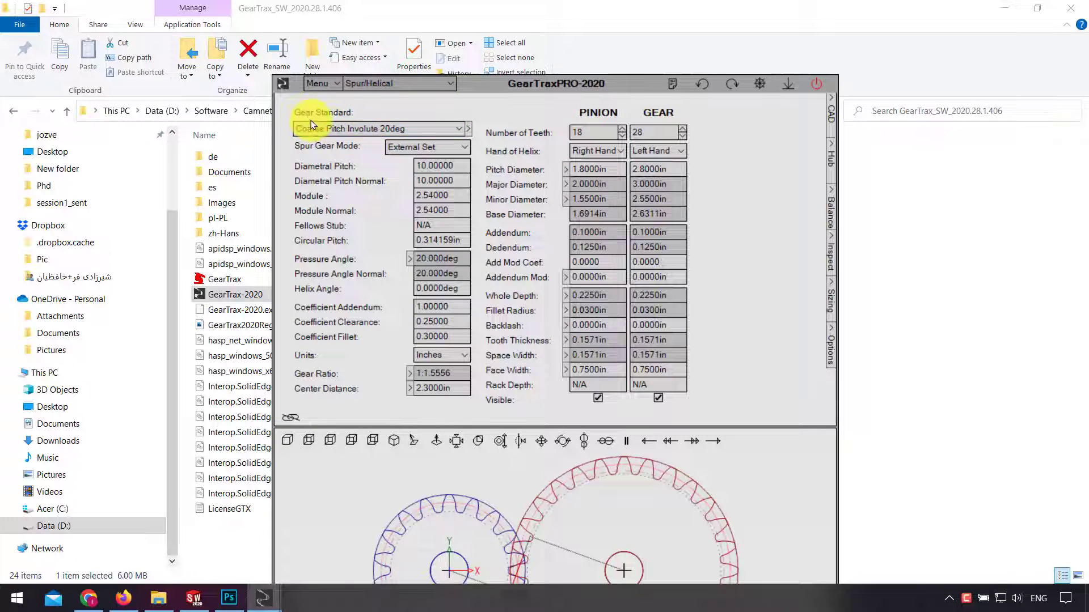
left_click(459, 128)
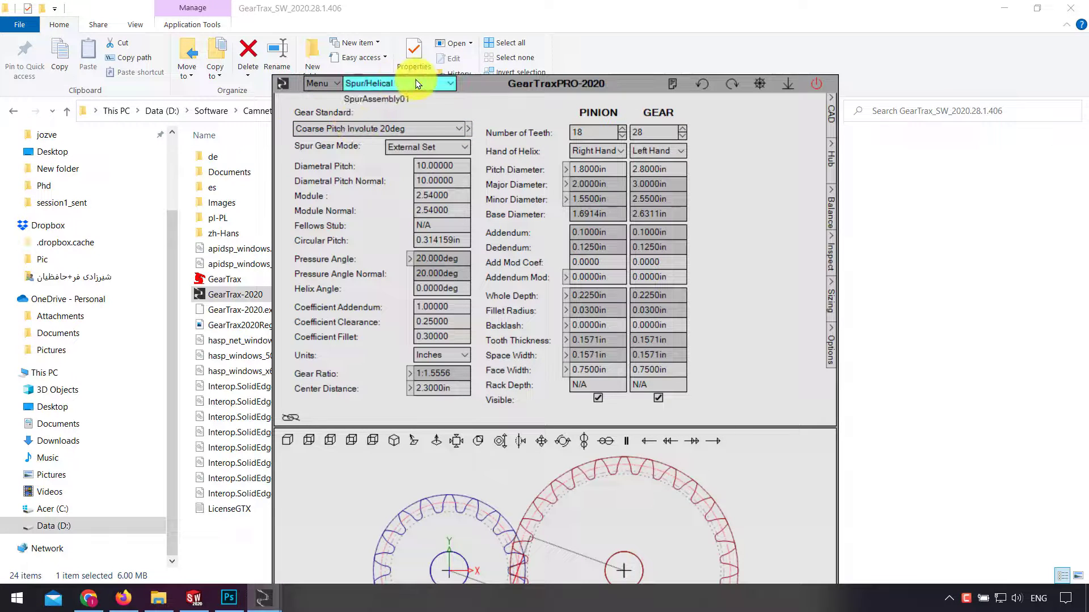
left_click(449, 84)
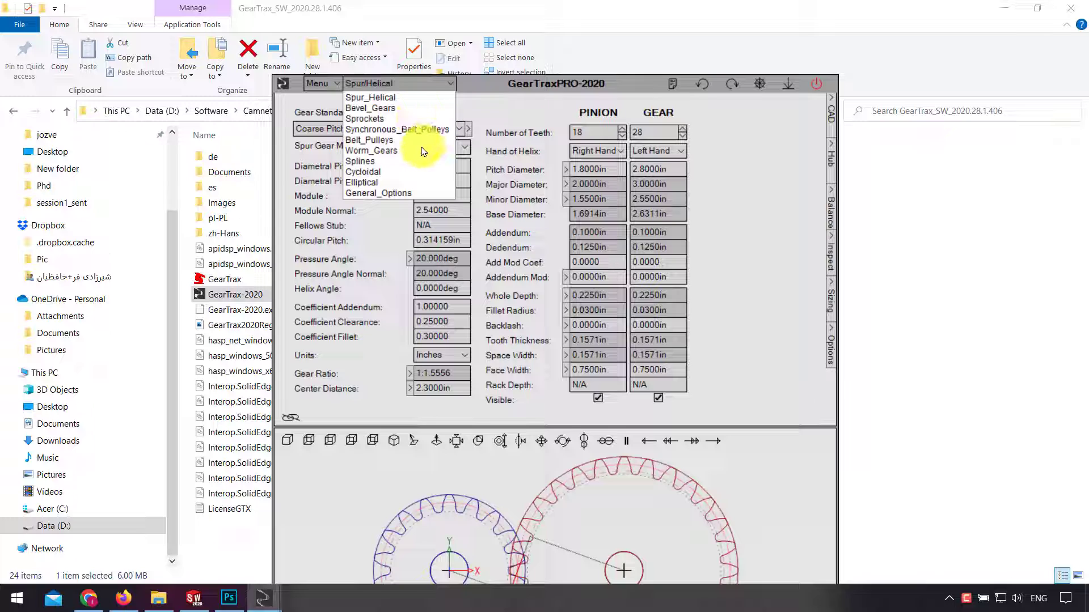
left_click(372, 150)
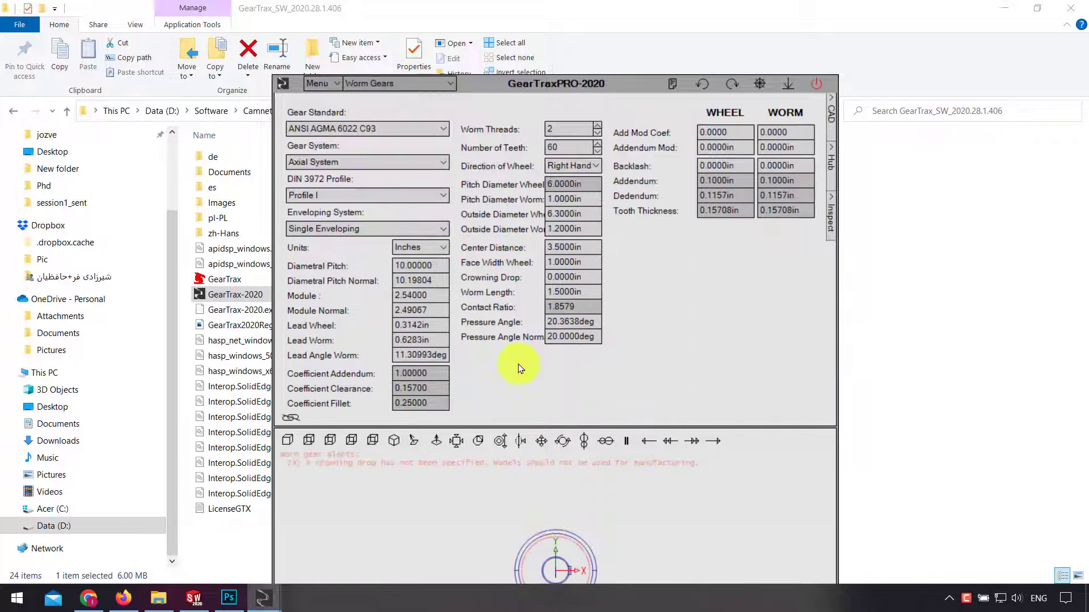
left_click(397, 82)
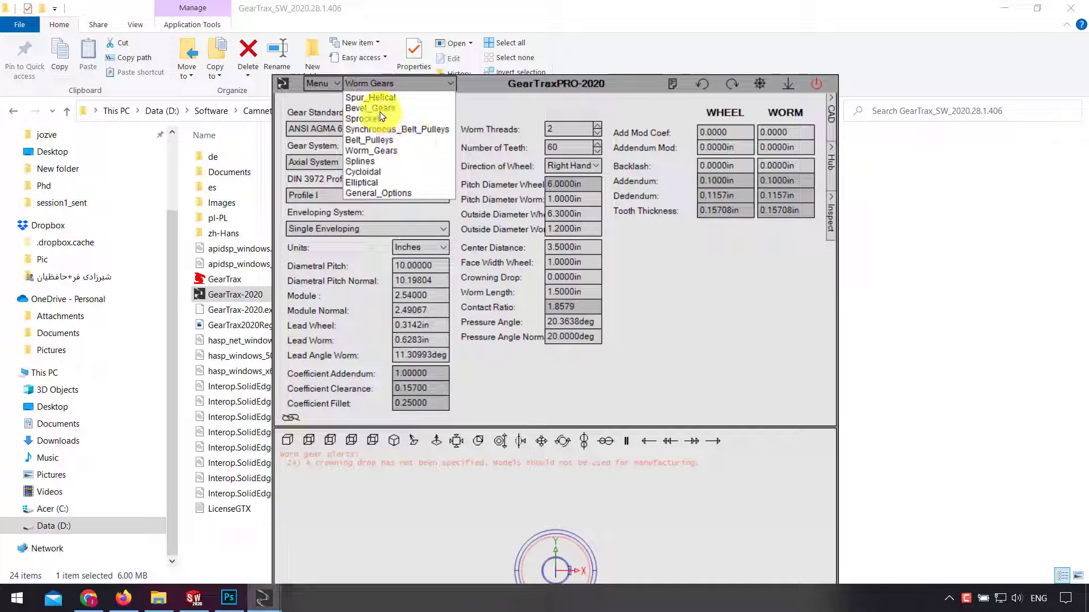
left_click(370, 107)
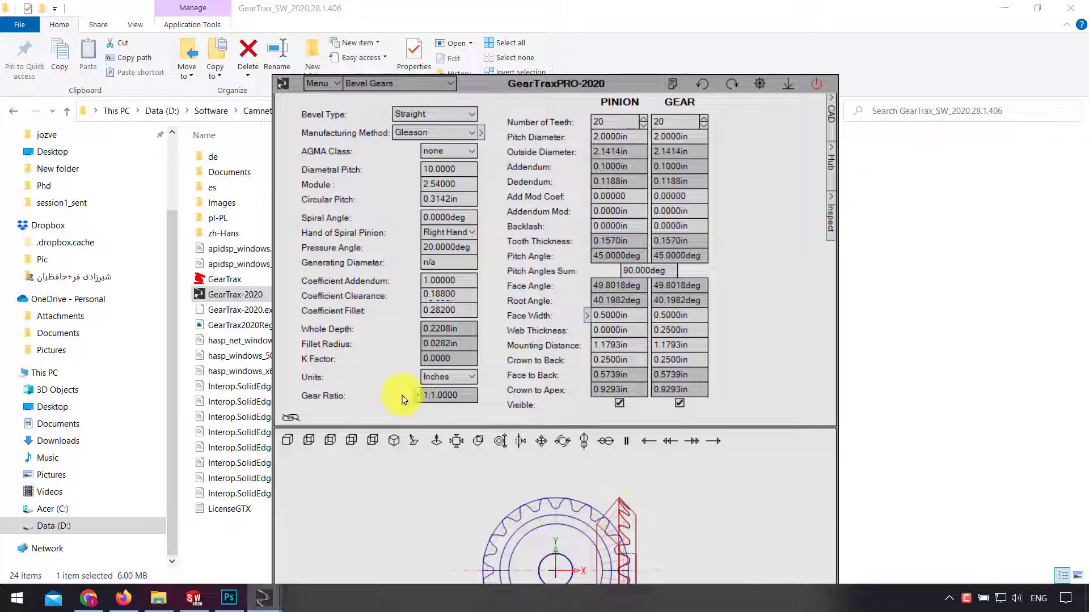
left_click(399, 84)
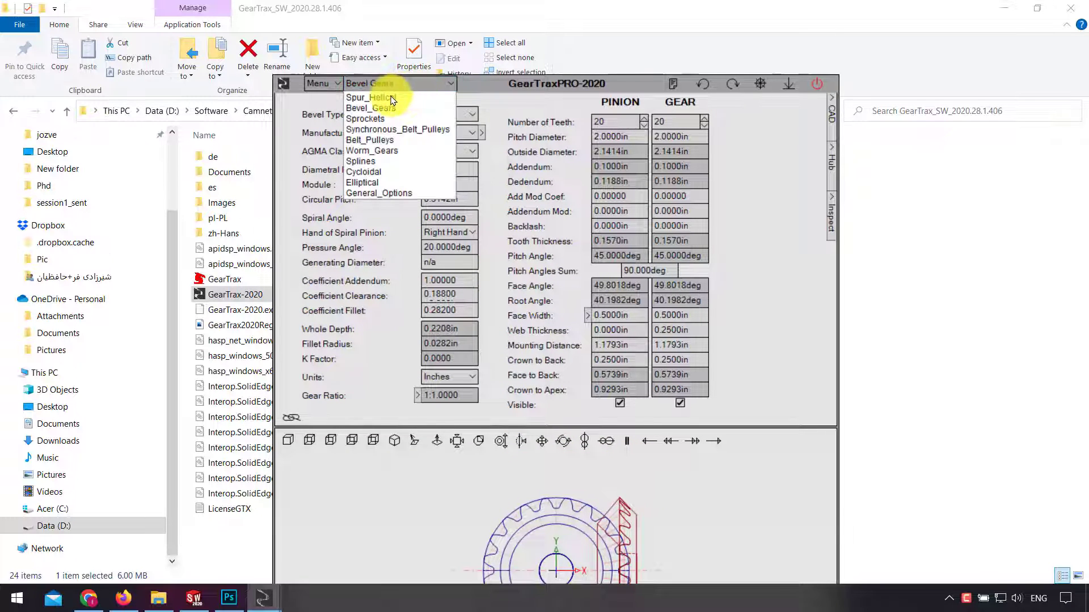
left_click(370, 97)
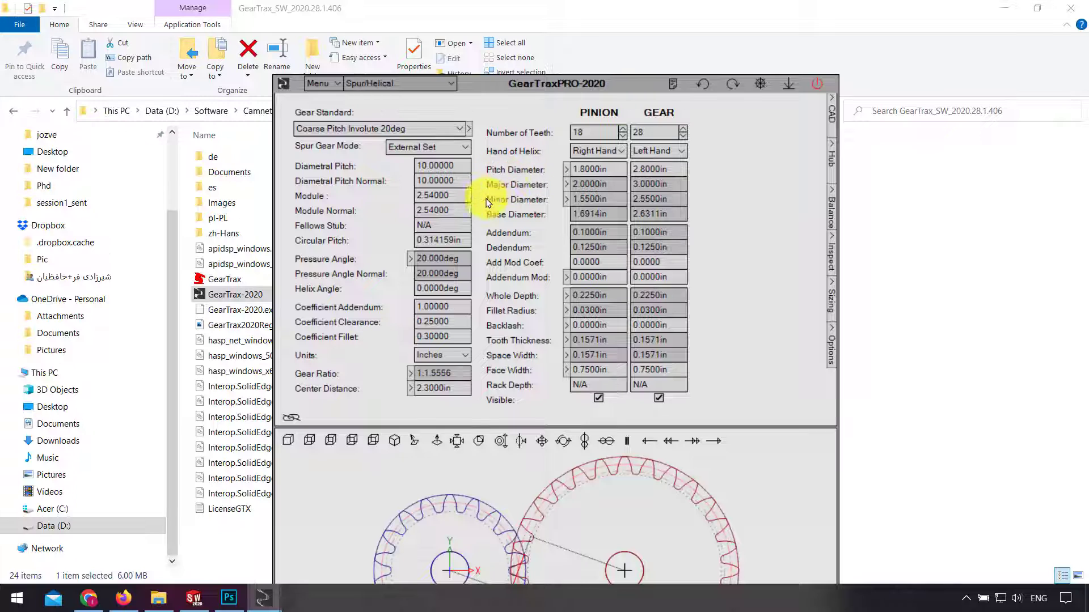
mouse_move(552, 252)
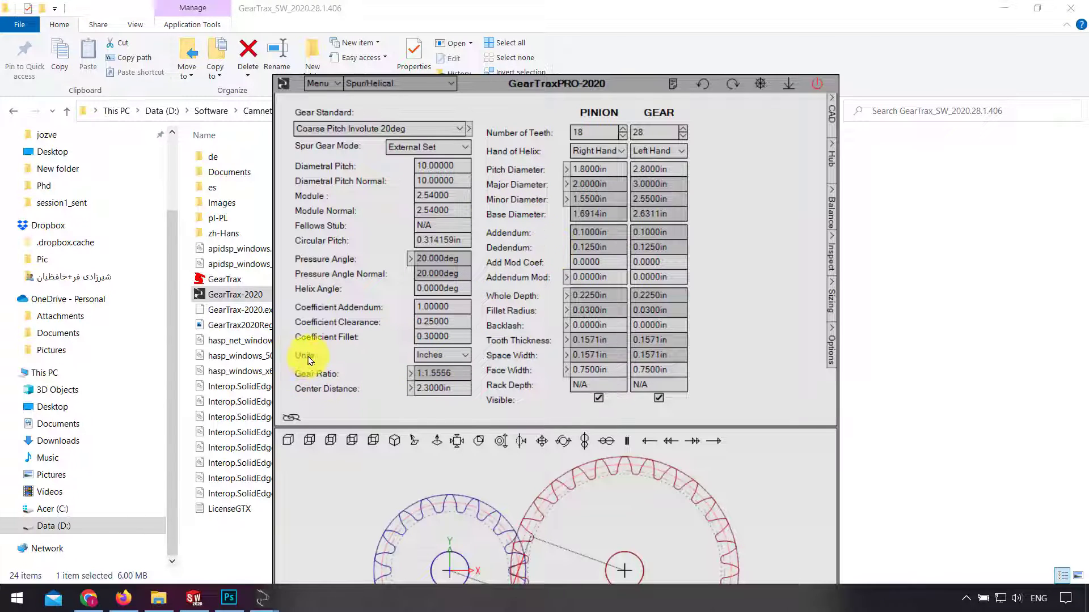
Switch the spur gear pair's units to Metric so sizes show in millimetres
left_click(442, 355)
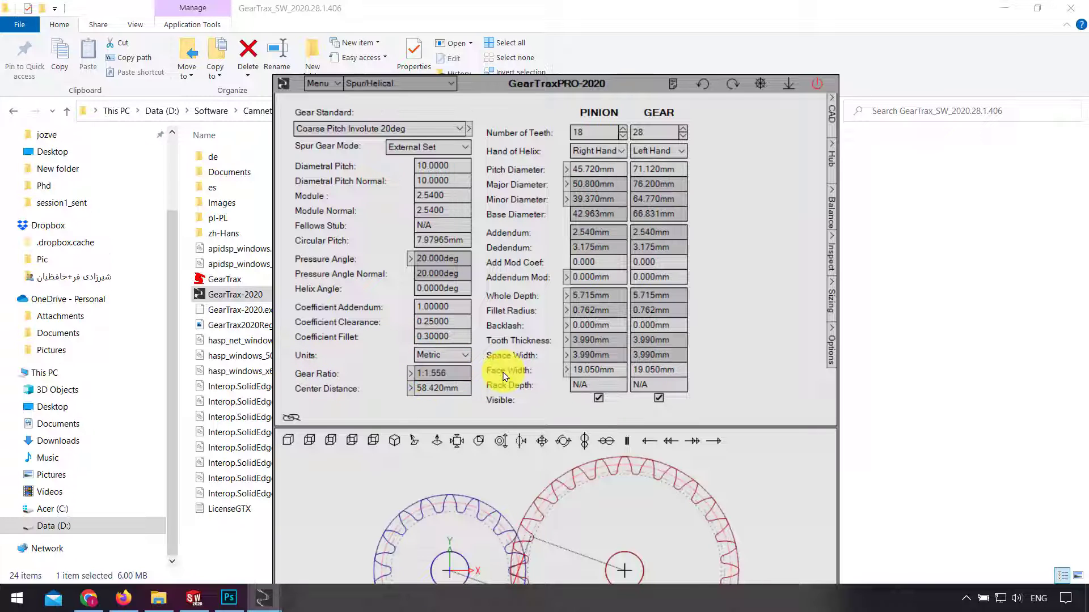
left_click(440, 355)
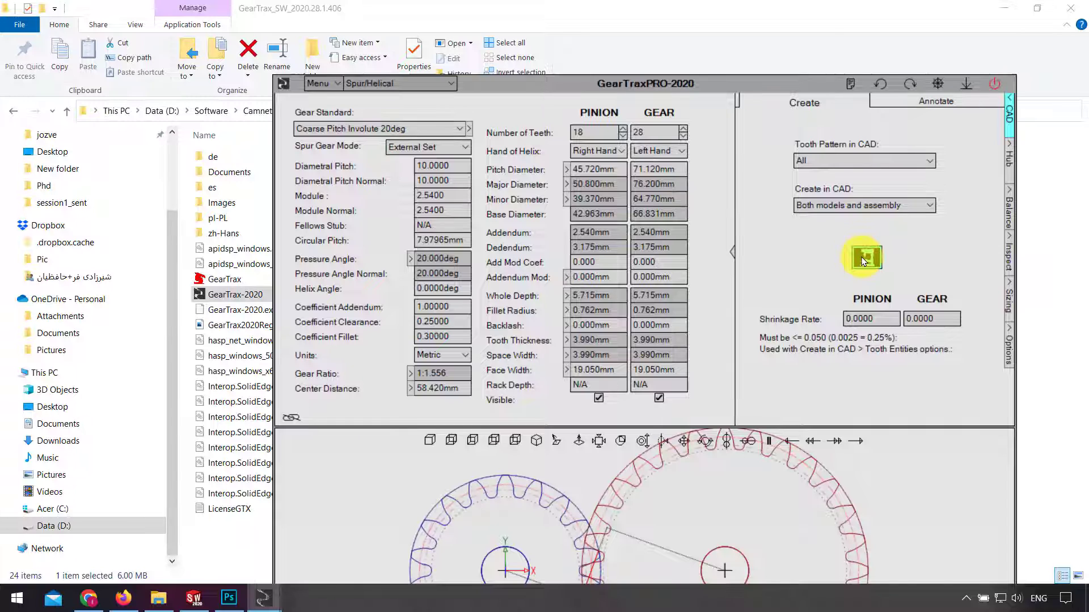
Generate both gear models and the assembly in CAD, overwriting the existing SpurAssembly01
left_click(866, 257)
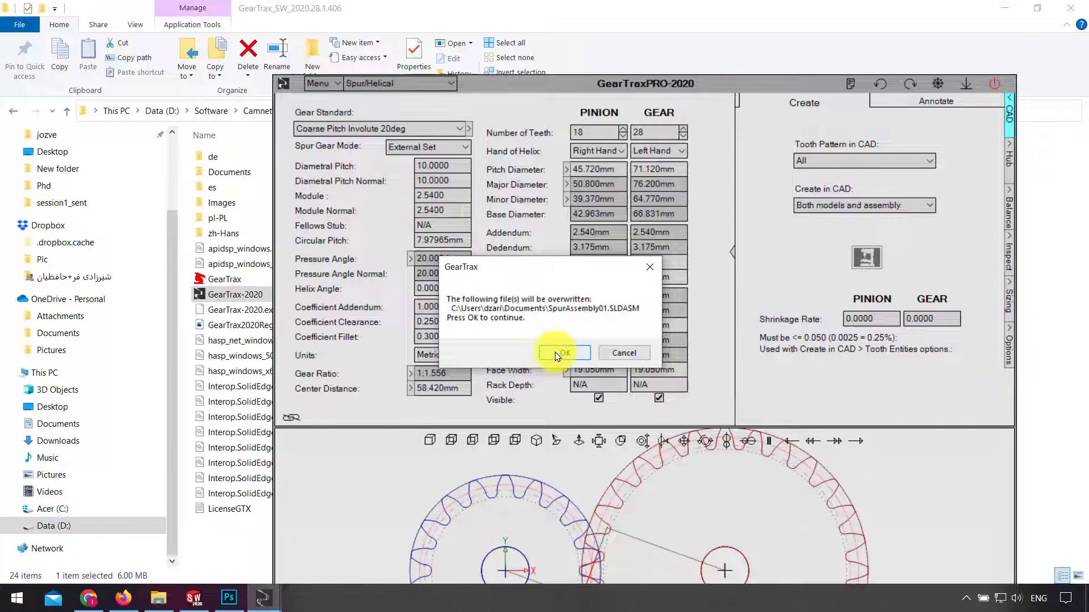
left_click(563, 353)
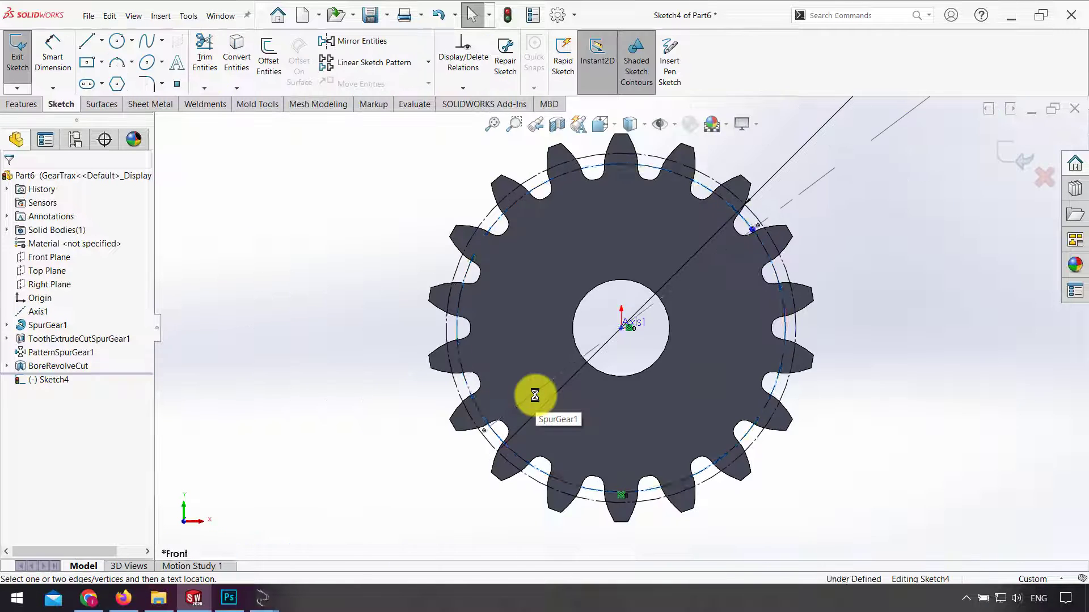
Wait for GearTrax to build the gear parts and SpurAssembly01 with coincident, distance and gear mates
left_click(16, 48)
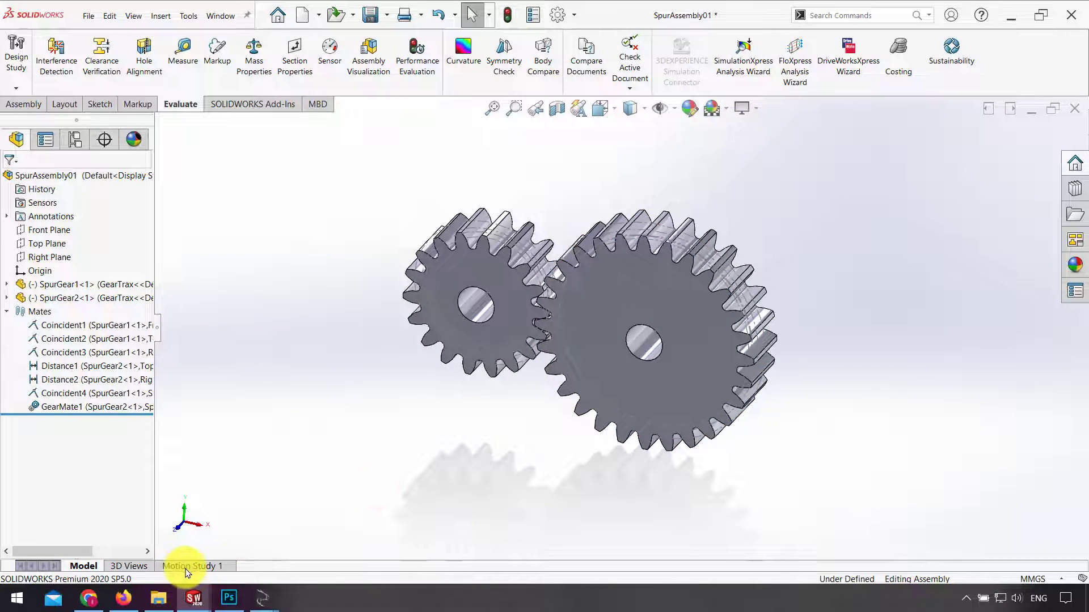
Switch to Motion Study 1 and begin adding a motor to the assembly
left_click(192, 566)
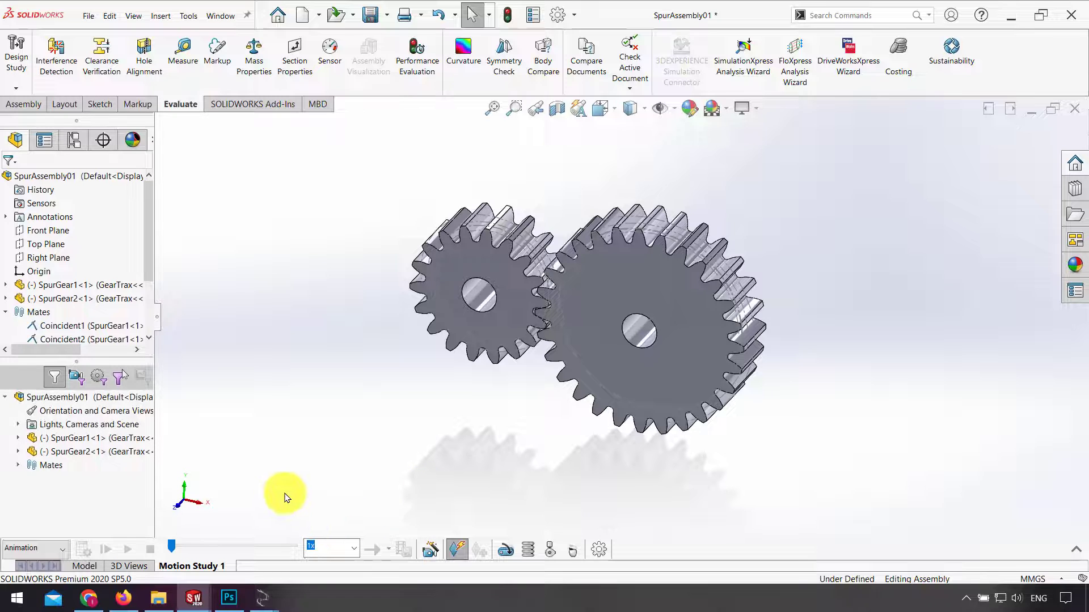
mouse_move(553, 477)
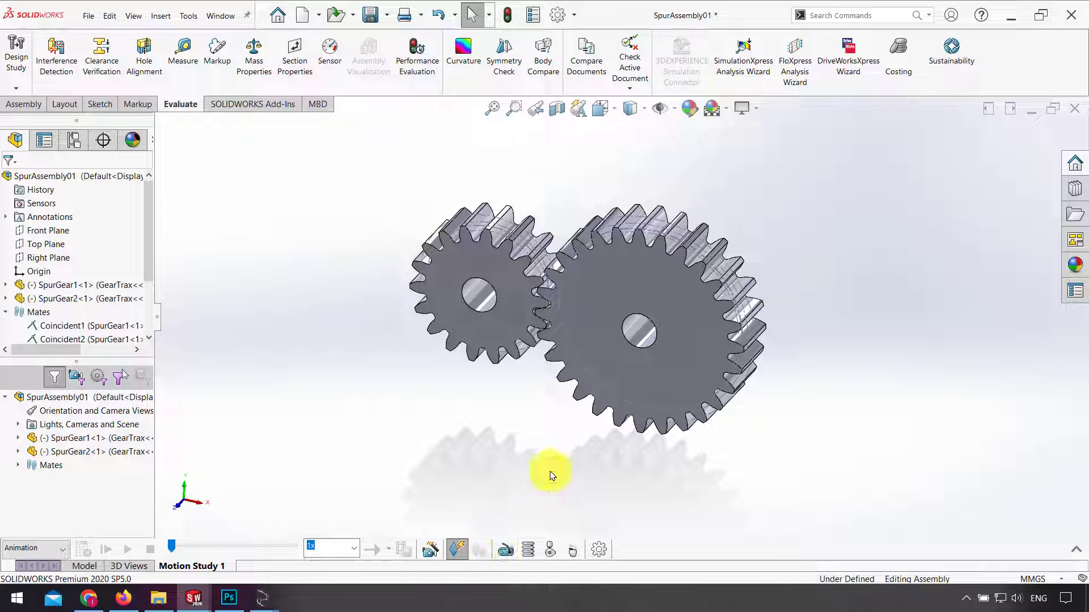
mouse_move(383, 418)
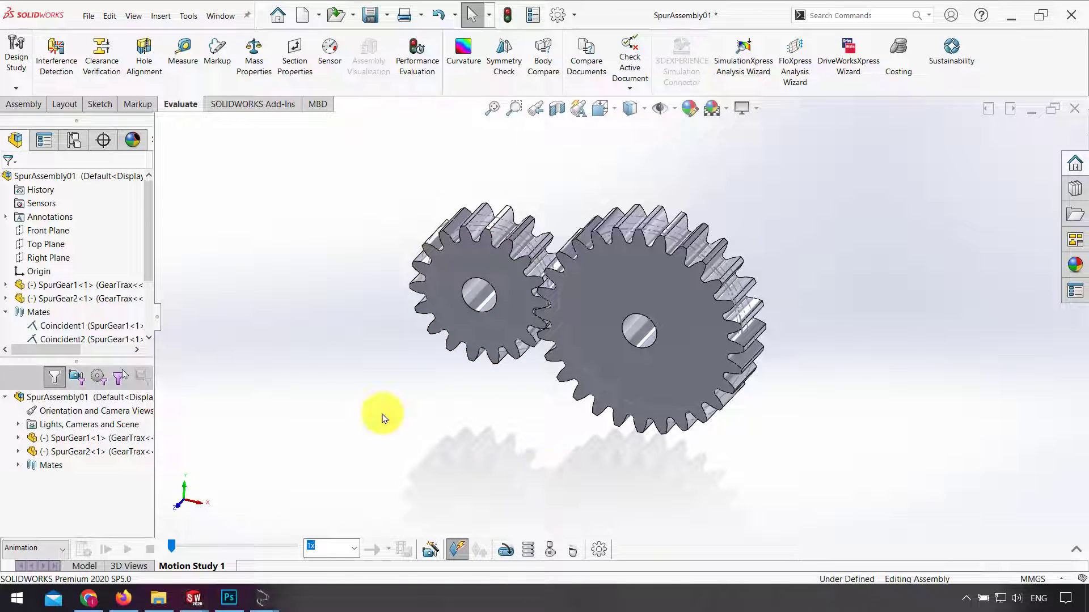
mouse_move(512, 535)
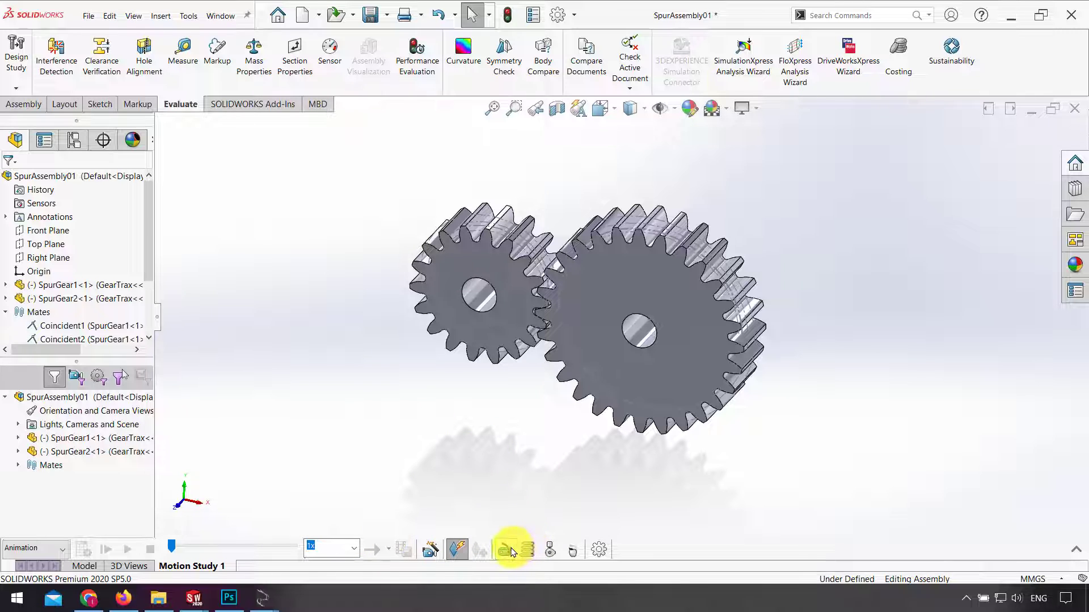
left_click(509, 549)
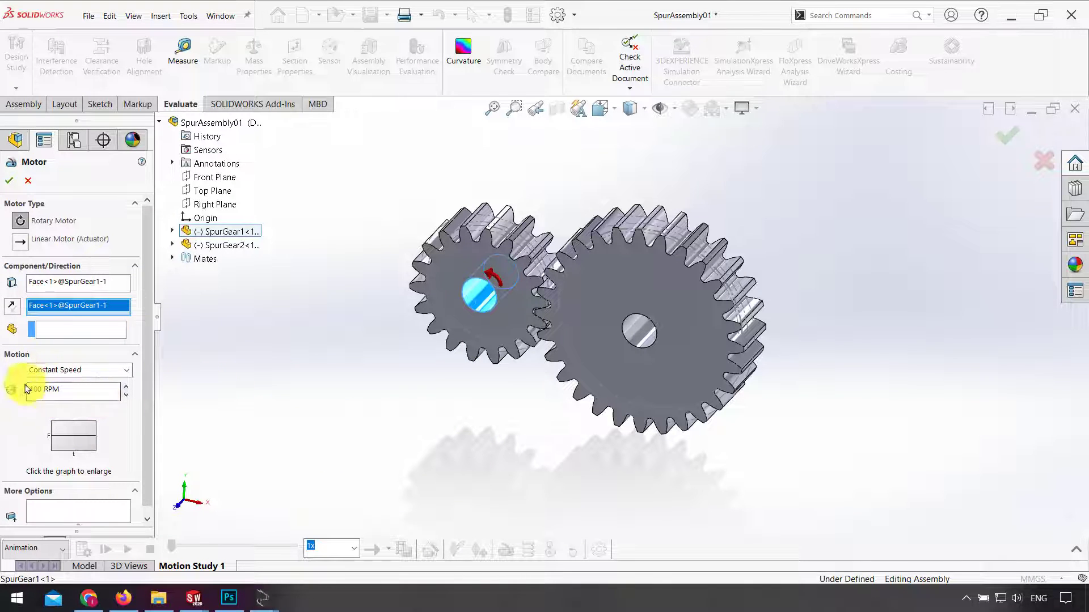
Accept RotaryMotor1 on the pinion face and play the gear animation from the start
left_click(9, 180)
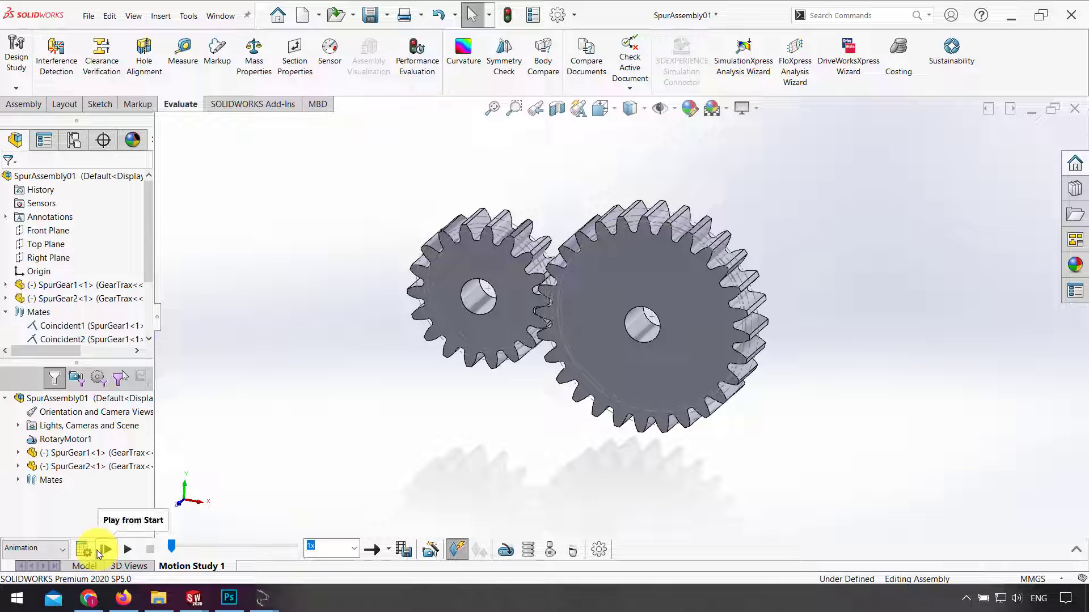
left_click(104, 549)
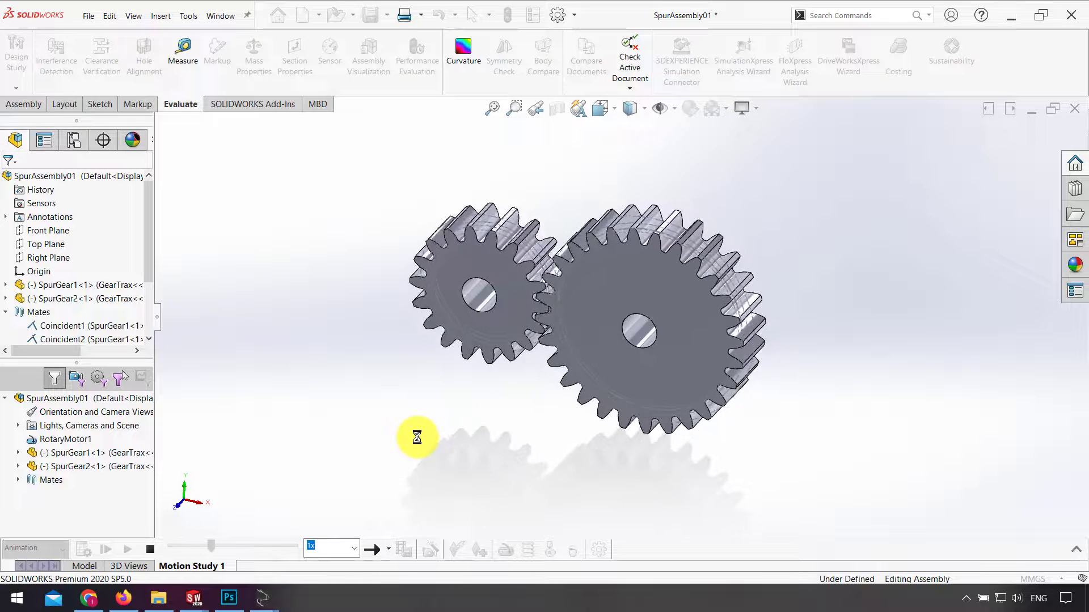